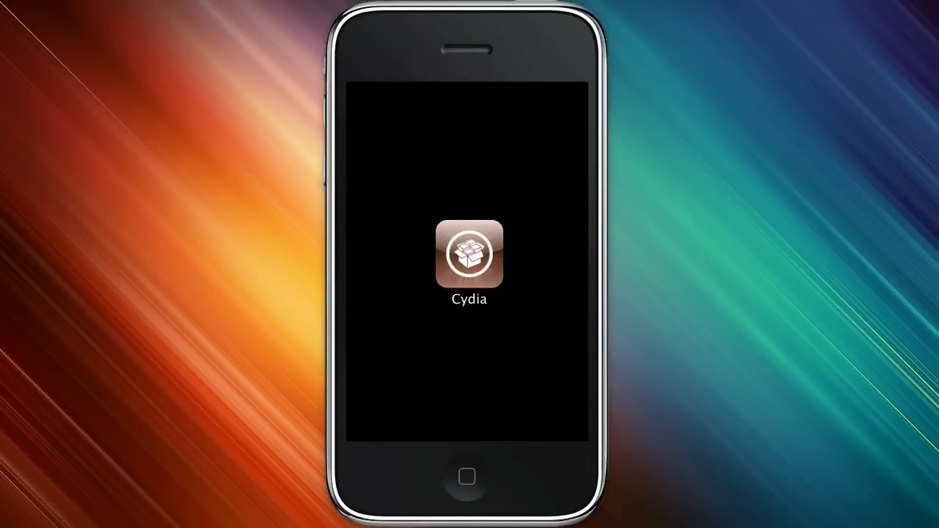
Search Cydia for 'winterb' and open the WinterBoard package details
click(469, 255)
text(winter)
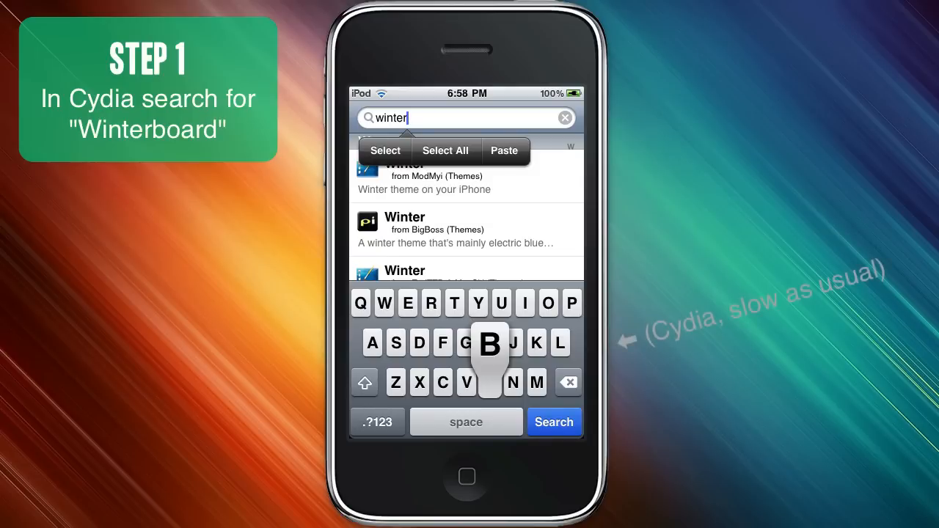
text(b)
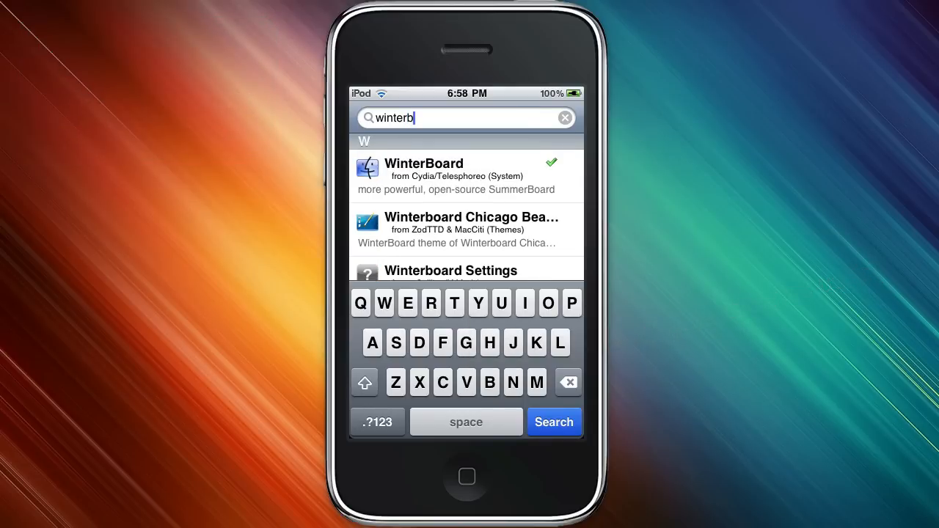
click(465, 176)
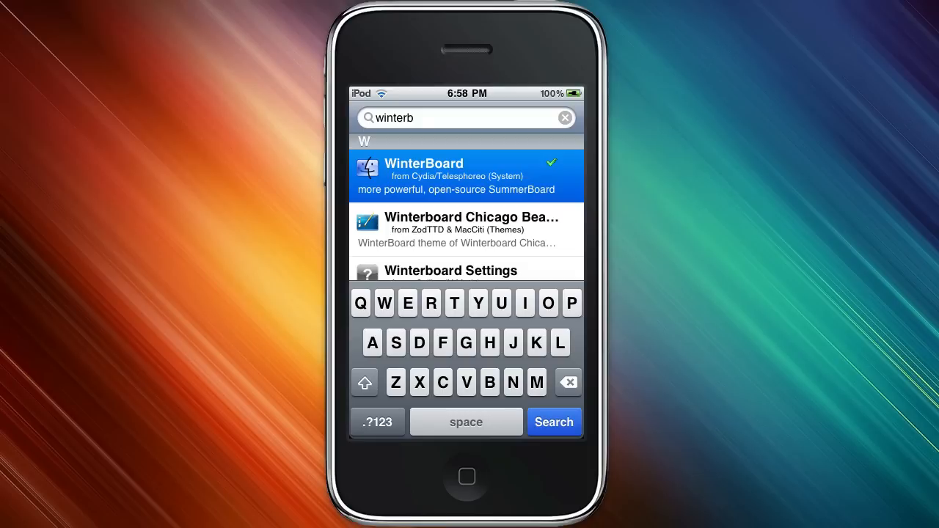
click(466, 176)
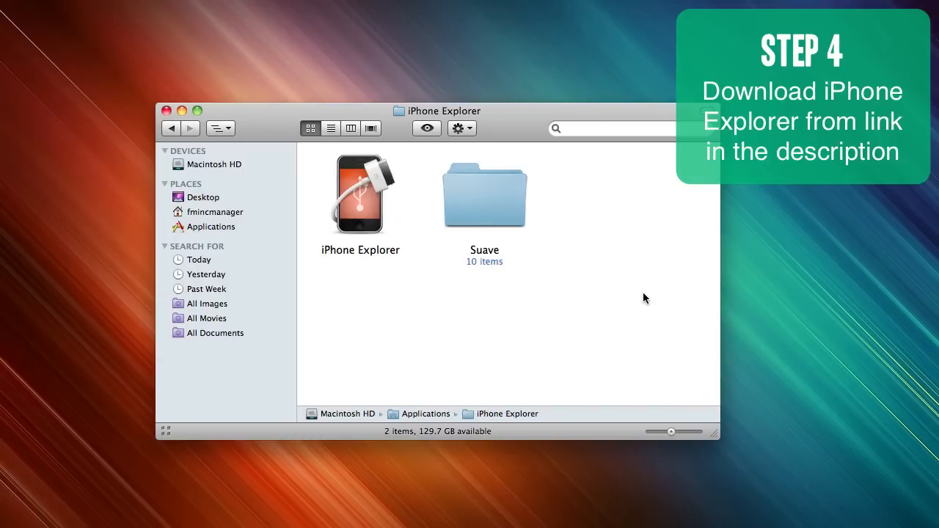
mouse_move(434, 284)
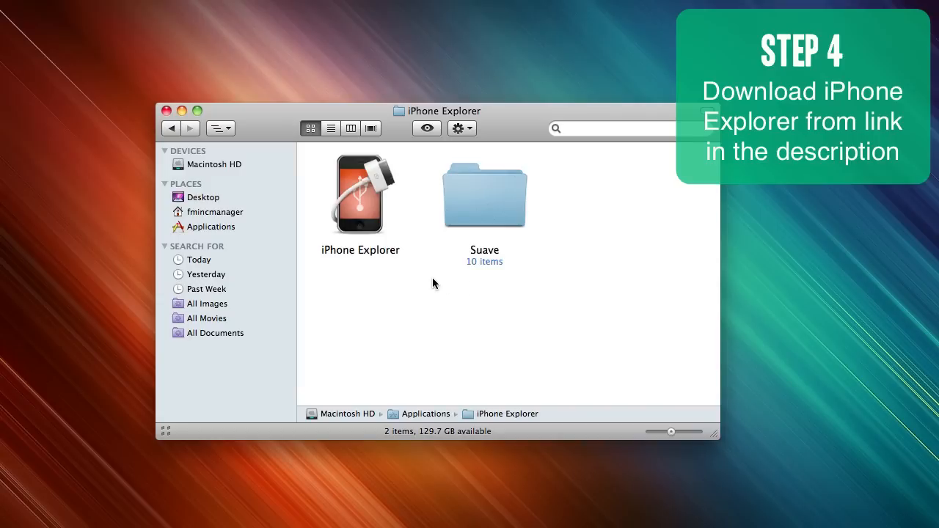
mouse_move(376, 253)
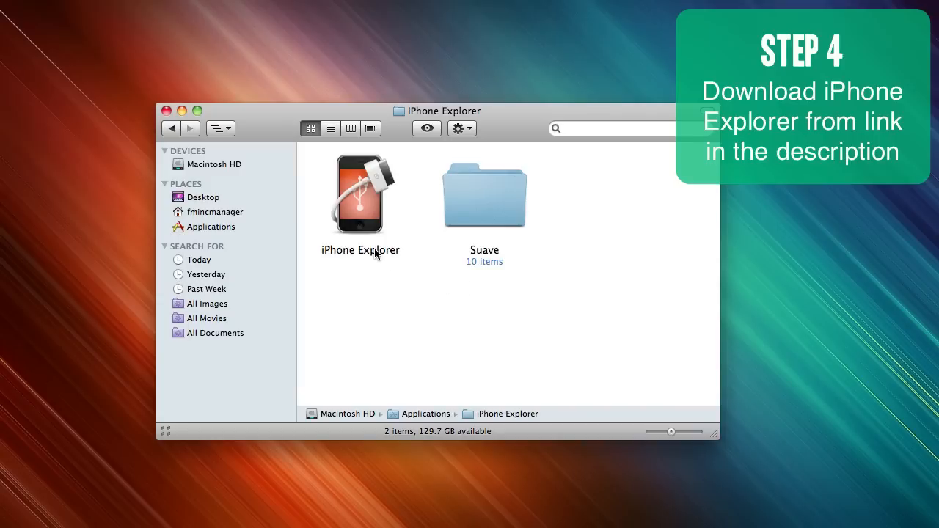
Double-click the iPhone Explorer app in the Finder folder beside Suave
double_click(360, 193)
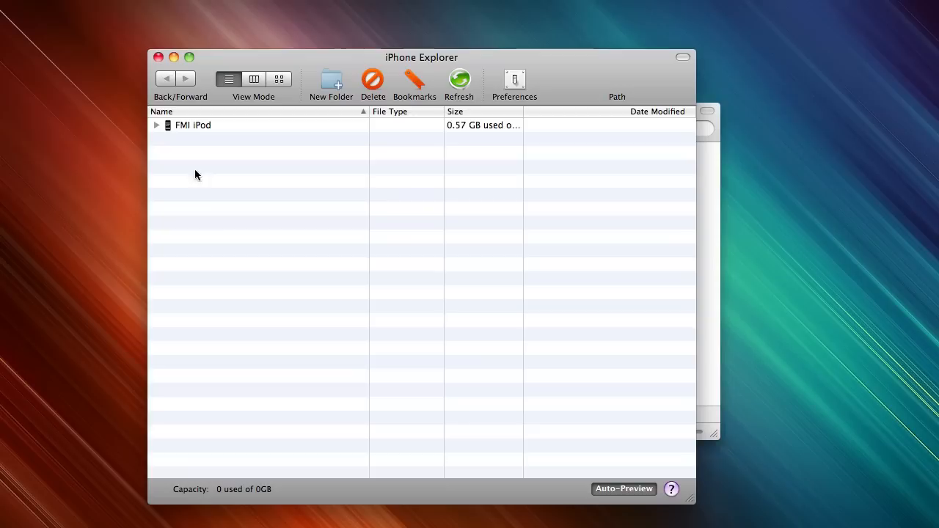
click(156, 124)
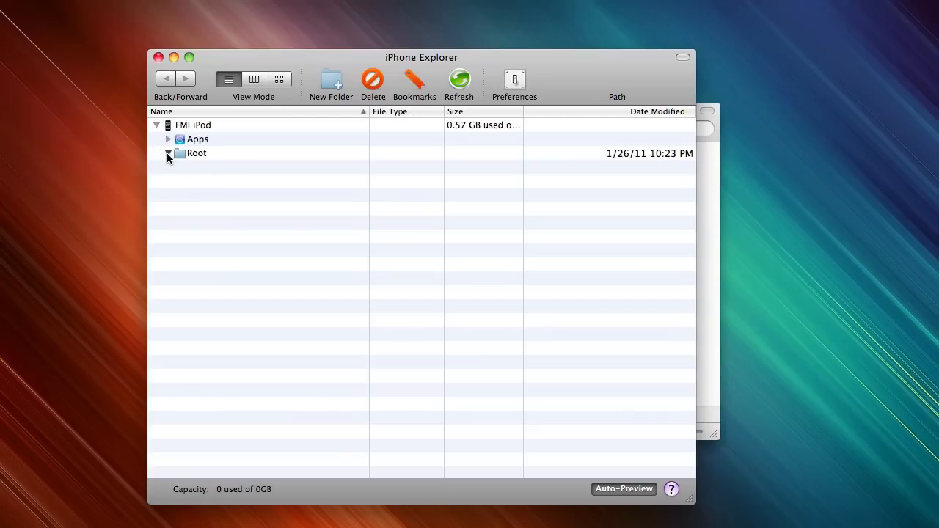
click(168, 153)
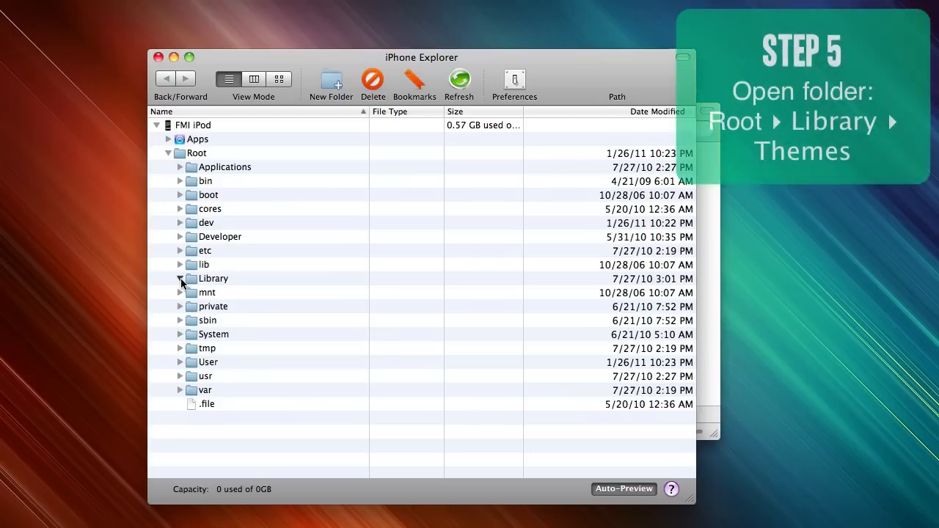
click(180, 278)
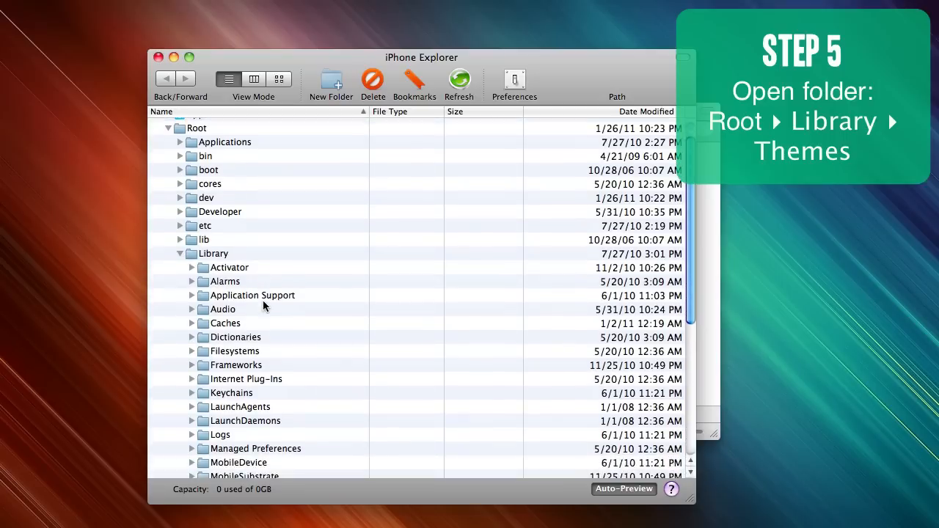
scroll(down, 3)
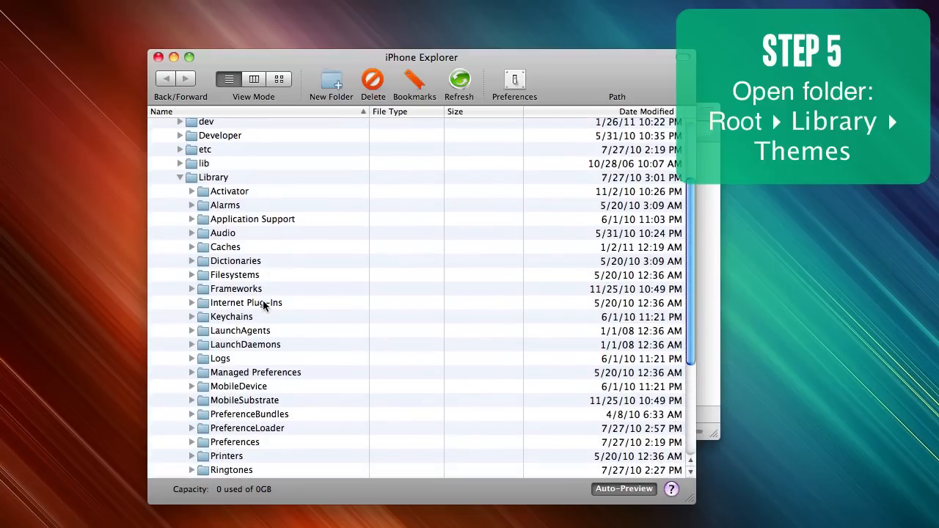
scroll(down, 3)
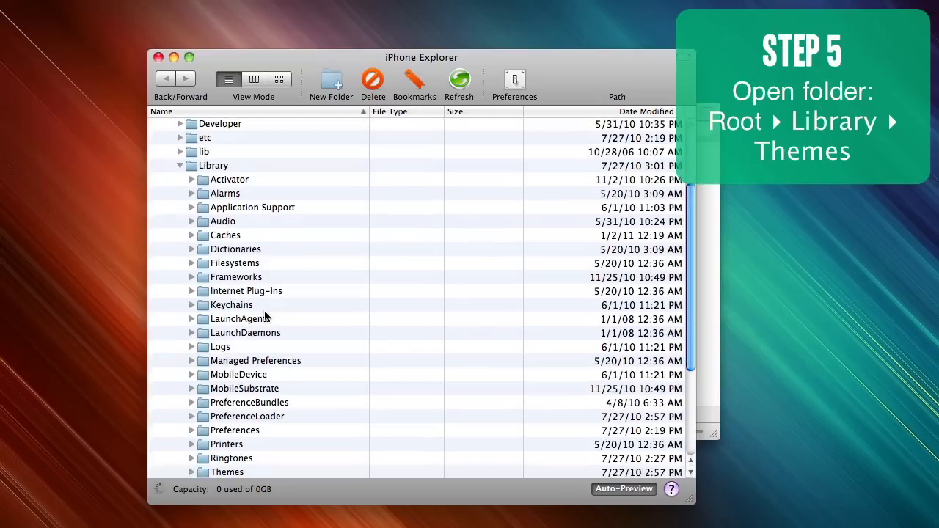
scroll(down, 3)
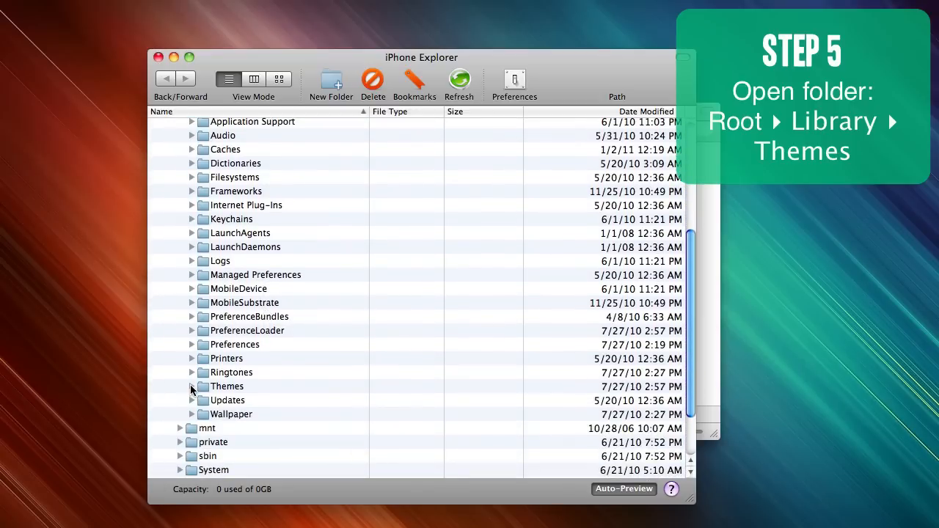
click(192, 386)
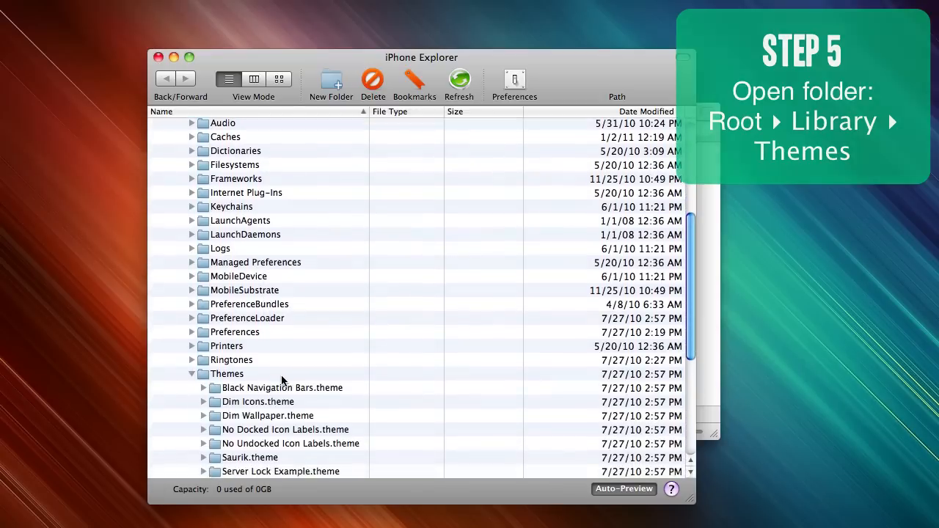
scroll(down, 3)
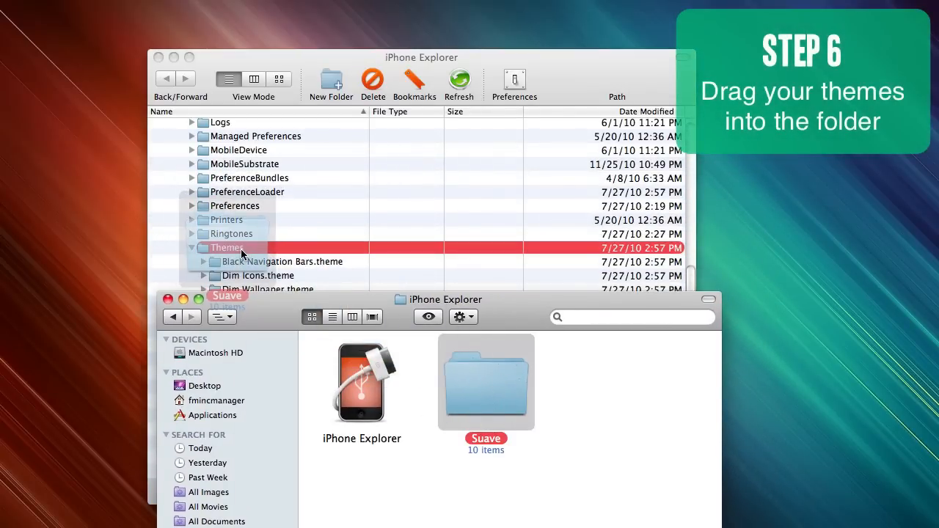
Drag the Suave folder from Finder onto the iPod's Themes folder
drag(485, 382, 227, 247)
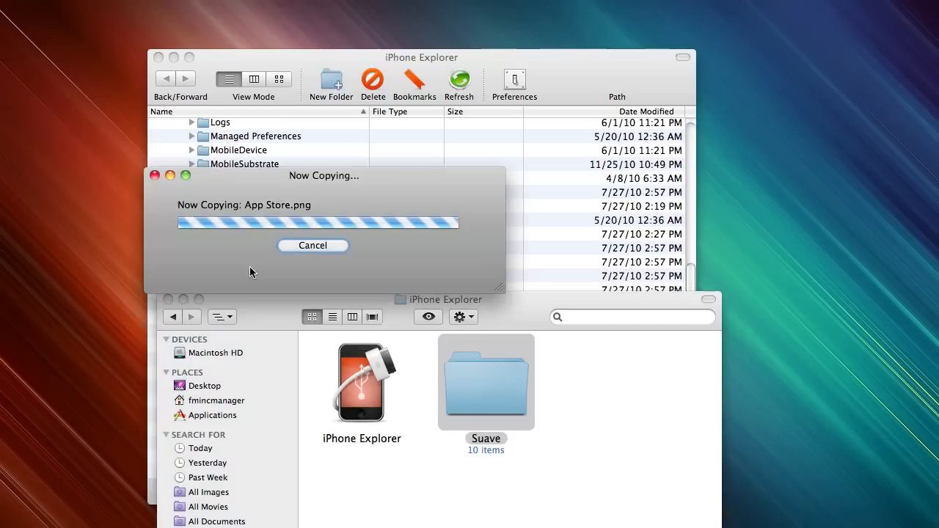
mouse_move(443, 285)
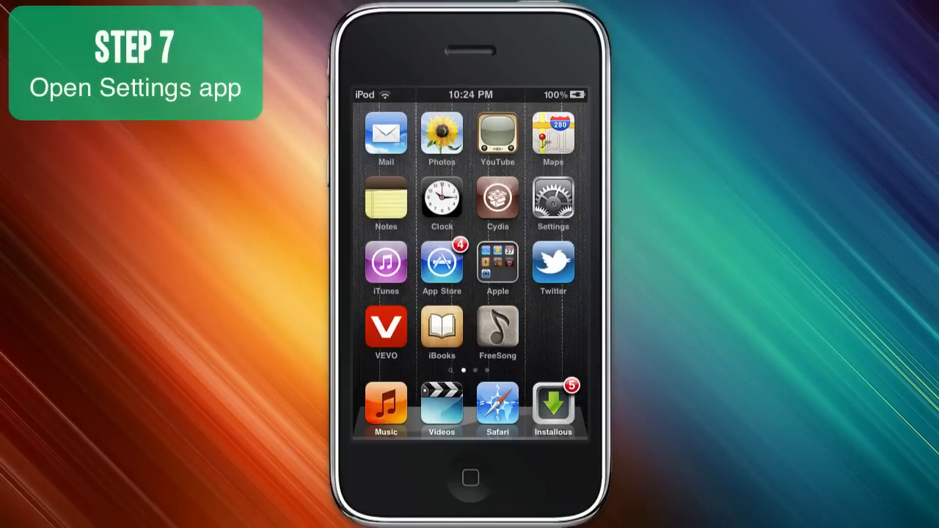
Go to Settings › WinterBoard › Select Themes on the iPod
click(553, 199)
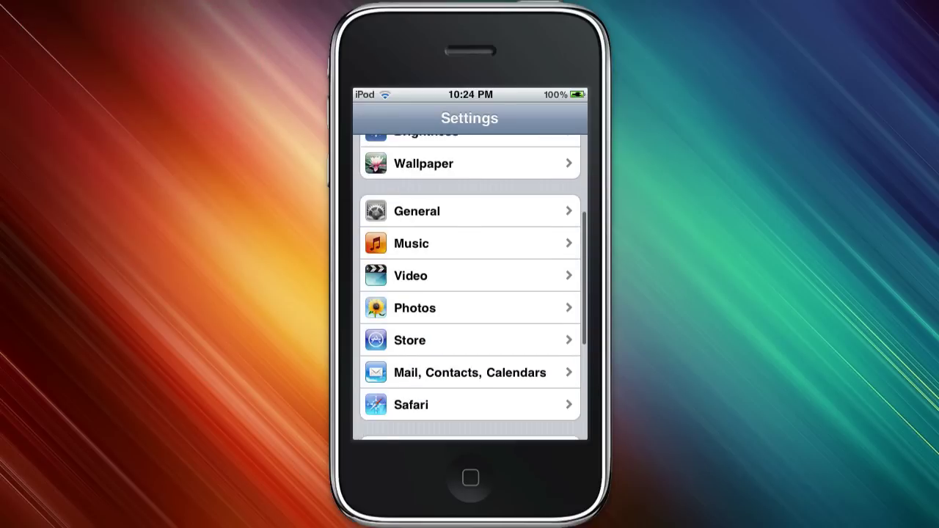
scroll(down, 3)
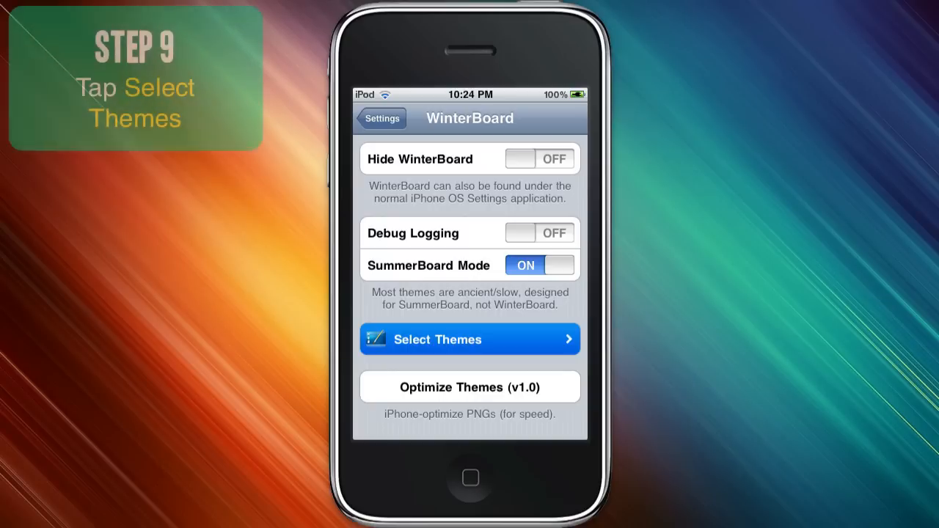
click(469, 339)
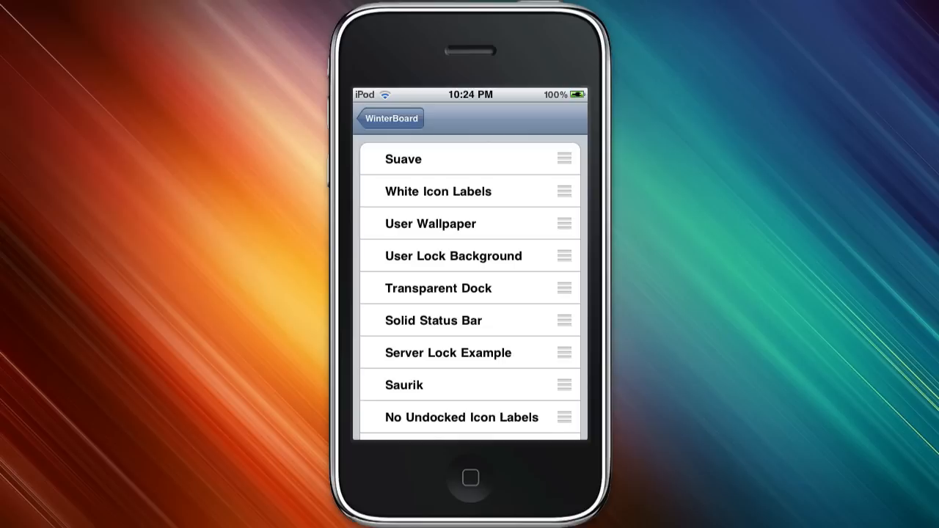
Check Suave and White Icon Labels in WinterBoard's theme list
click(469, 158)
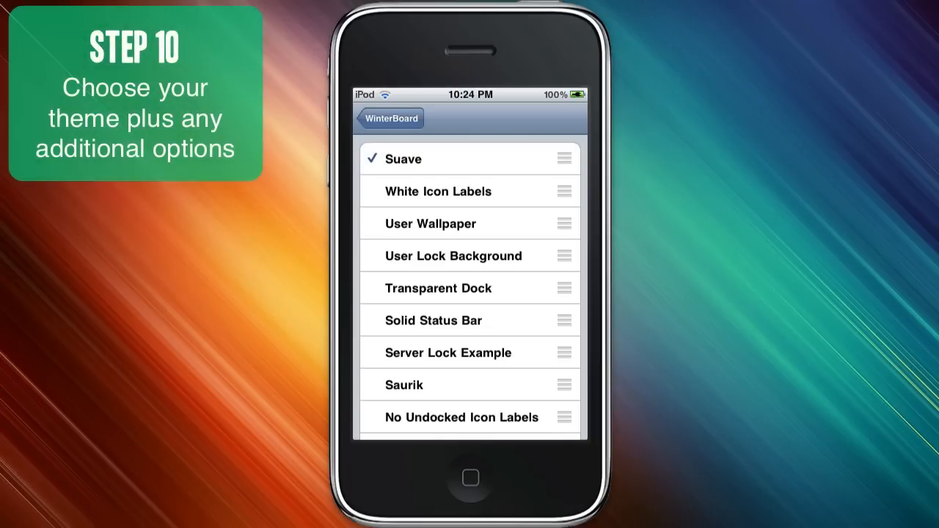
click(438, 191)
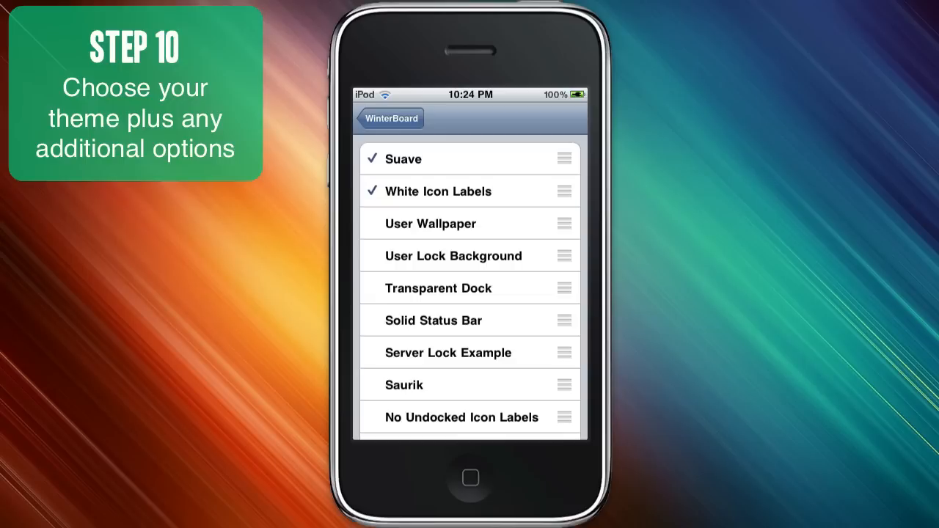
click(447, 352)
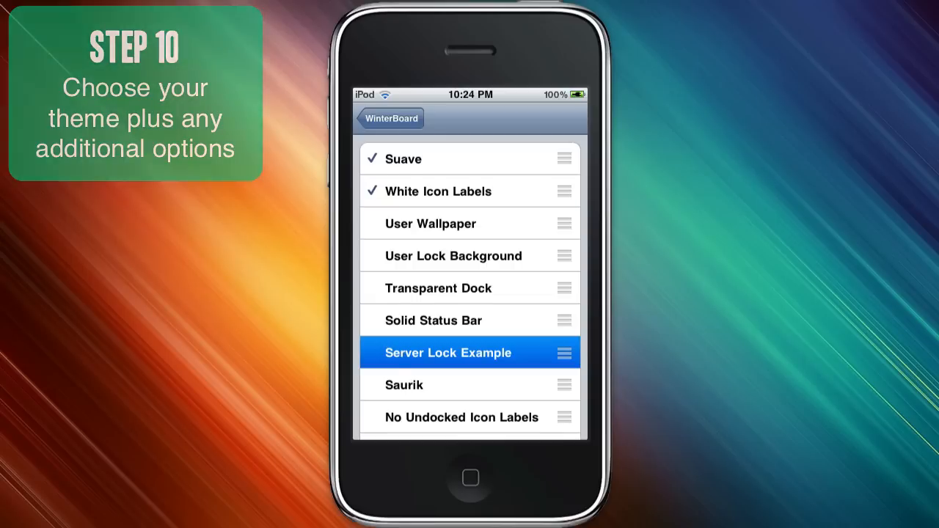
scroll(down, 3)
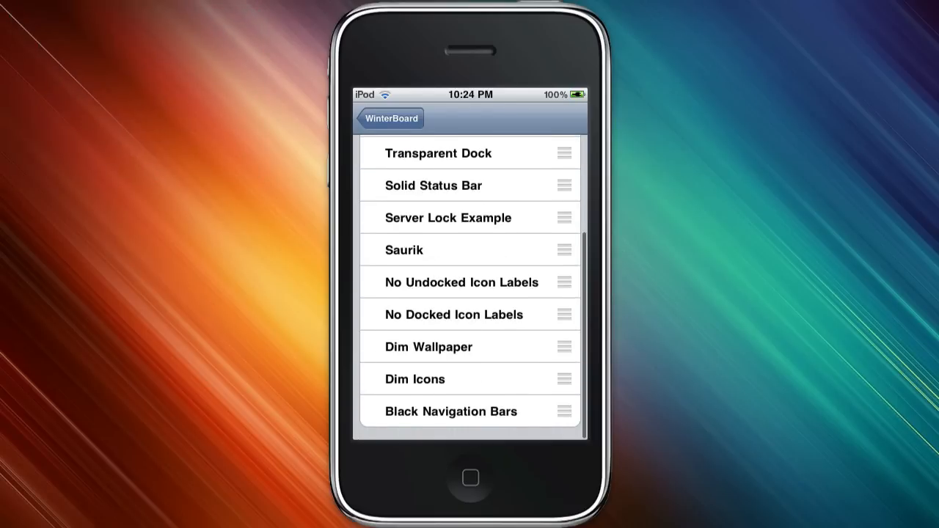
scroll(up, 3)
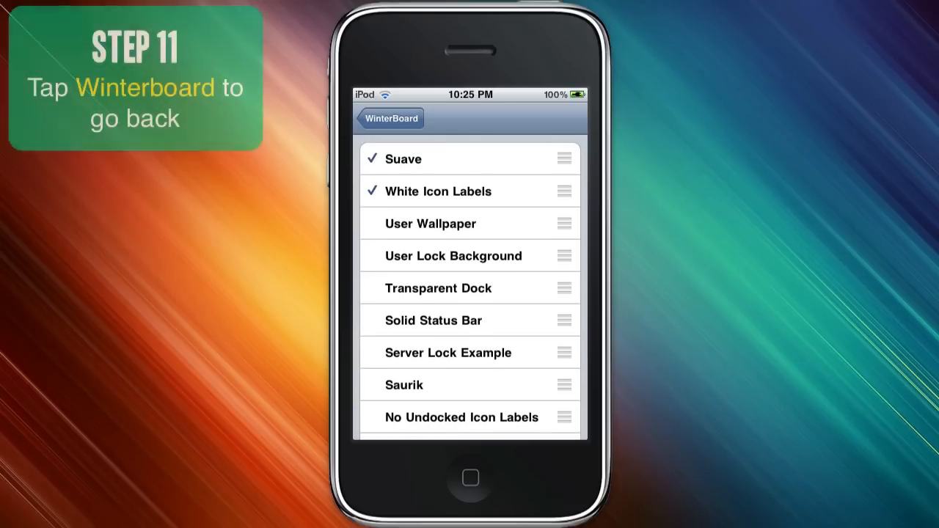
Respring the iPod from WinterBoard settings and slide to unlock the lock screen
click(390, 118)
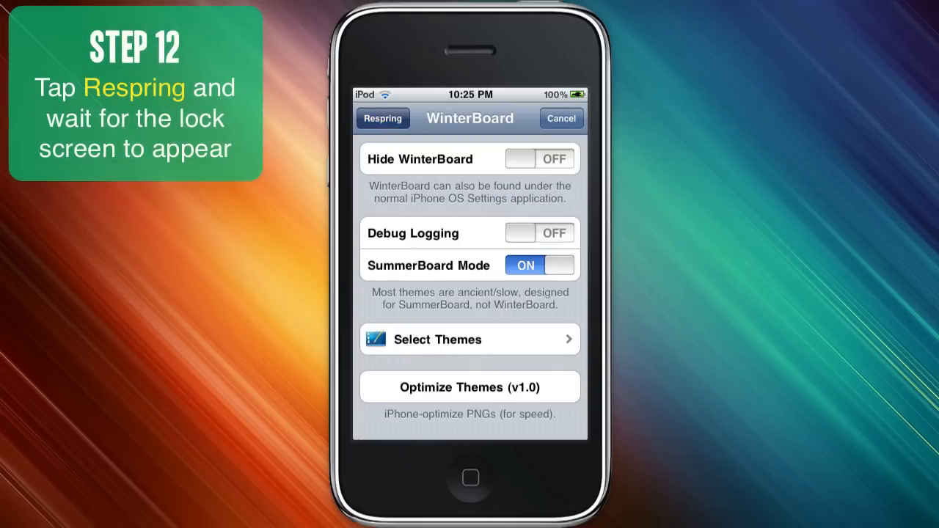
click(382, 119)
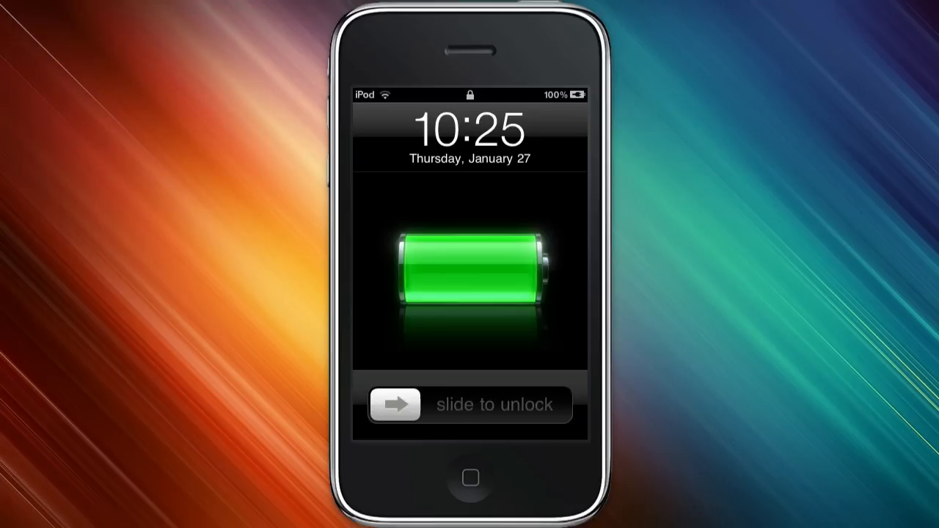
drag(395, 405, 452, 404)
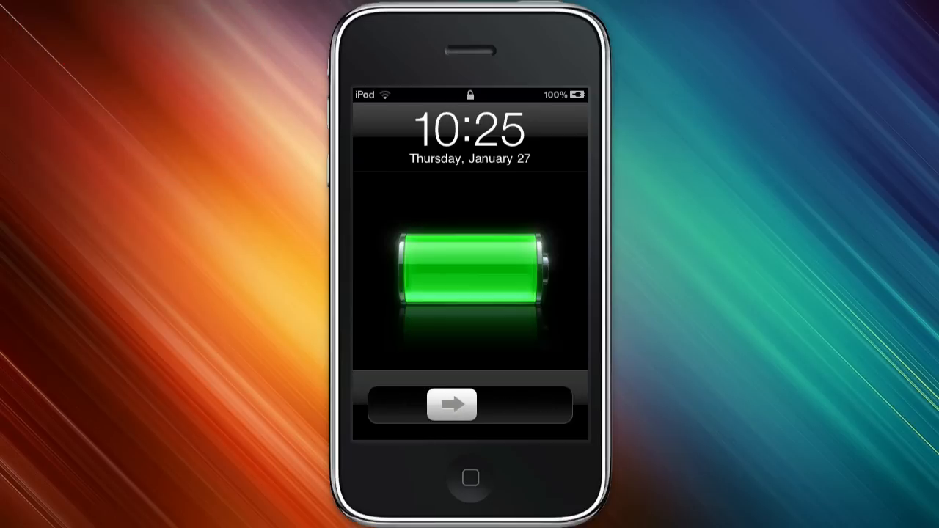